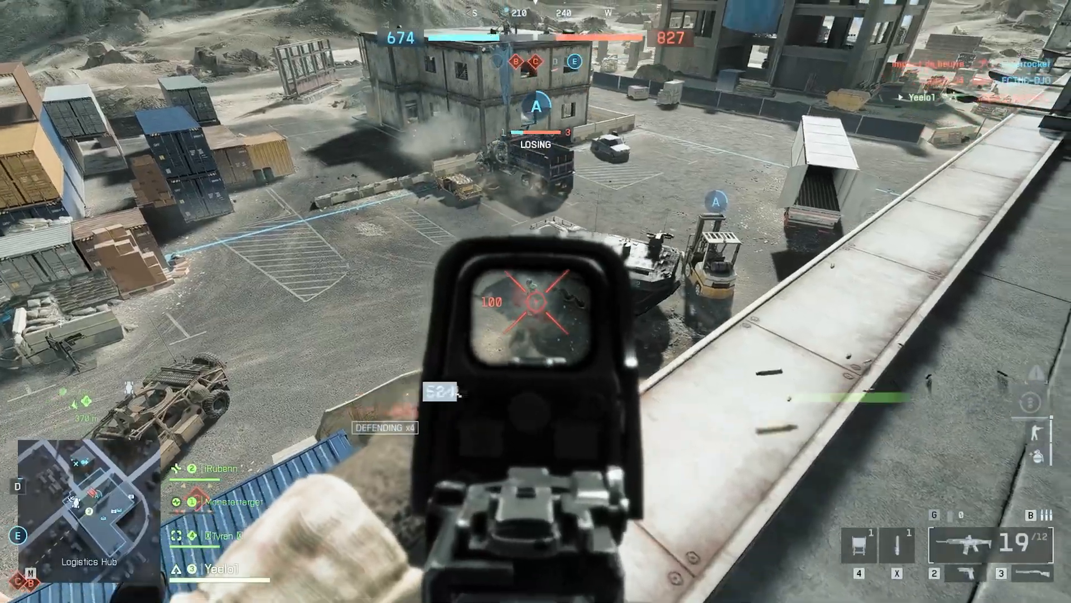
Step: Play a brief stretch of Battlefield 6 gameplay, reloading the rifle mid-fight
{"action": "left_click", "coordinate": [536, 301]}
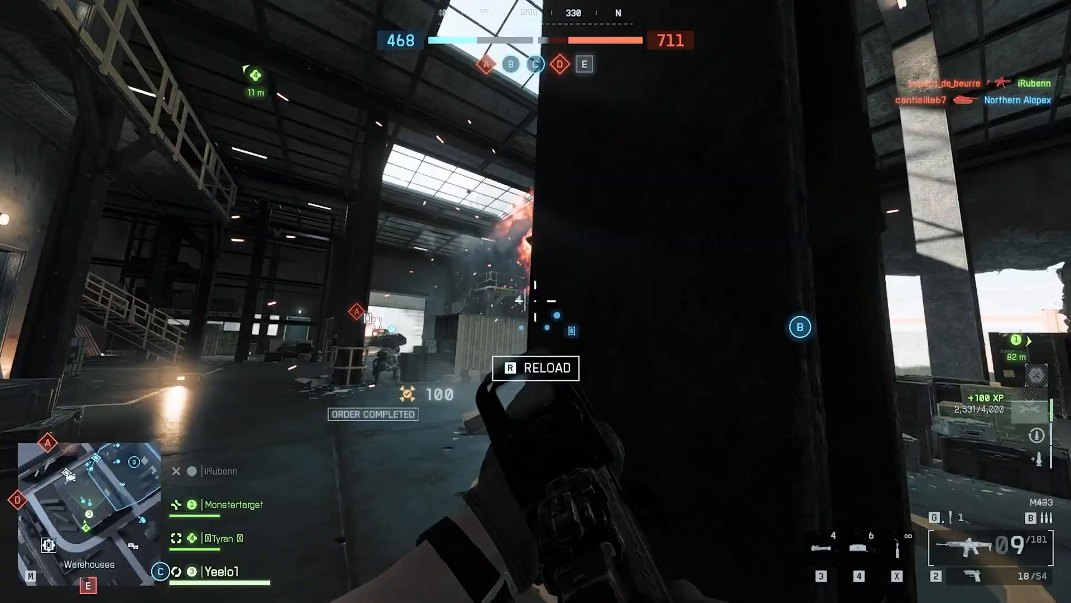
{"action": "key", "text": "r"}
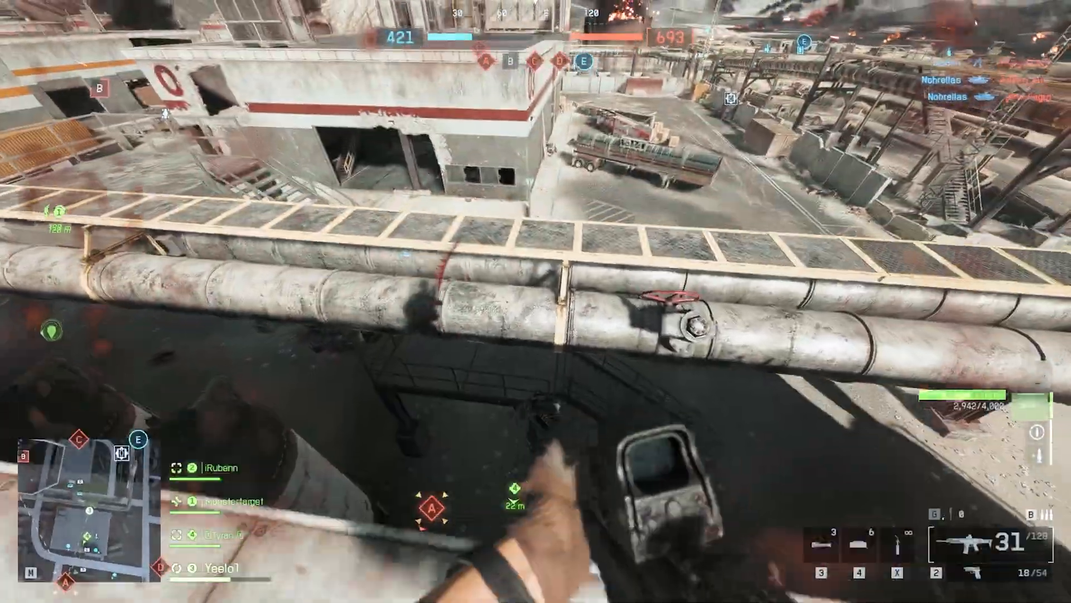
{"action": "left_click", "coordinate": [536, 301]}
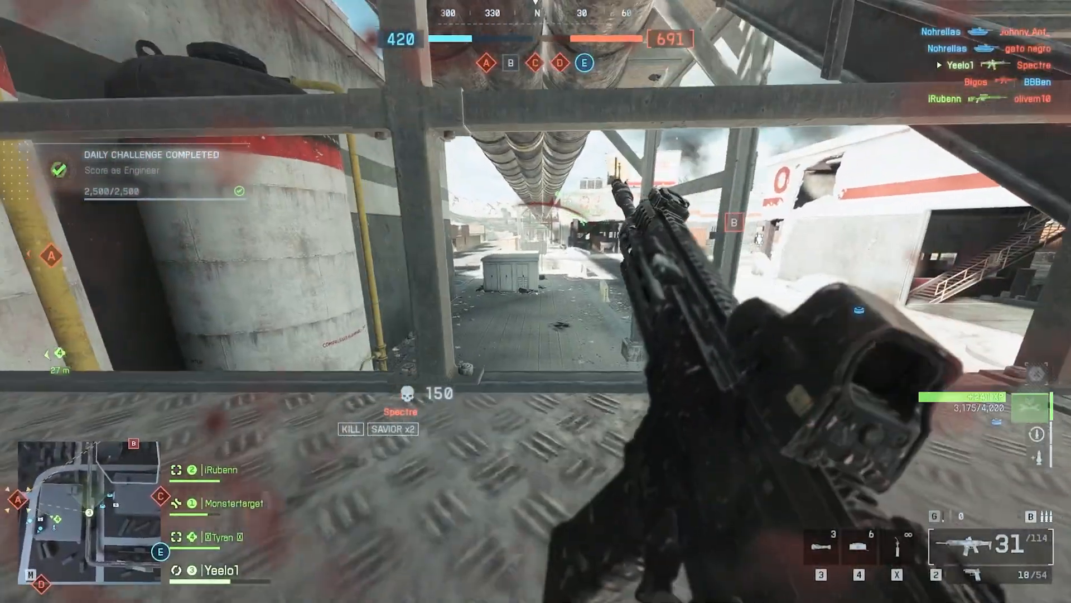
{"action": "right_click", "coordinate": [535, 301]}
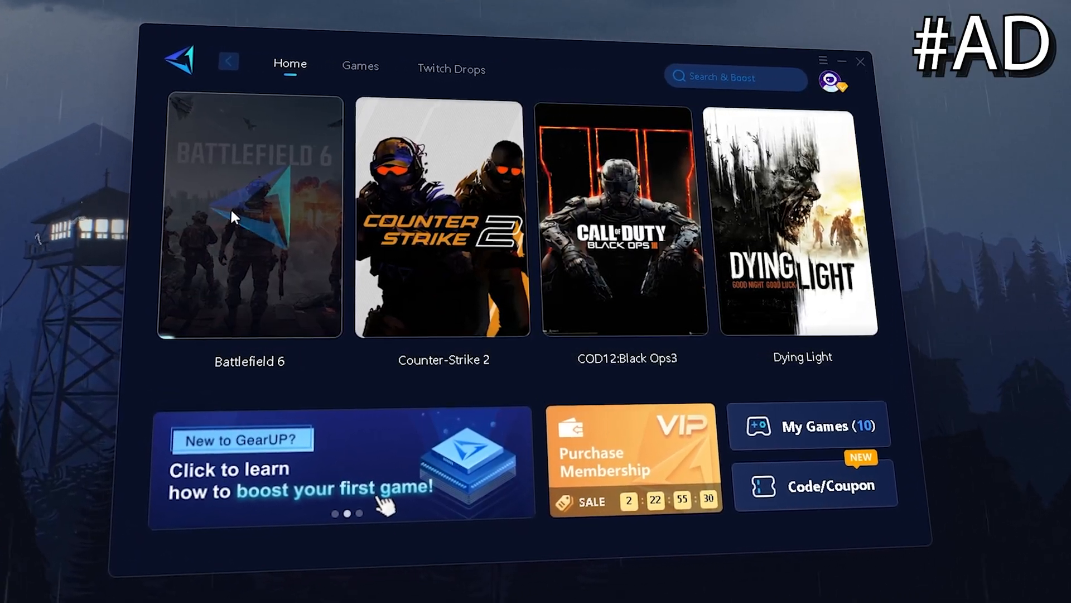
Step: Bring up the Battlefield 6 boost page and acknowledge the Secure Boot Enabled notice
{"action": "left_click", "coordinate": [249, 218]}
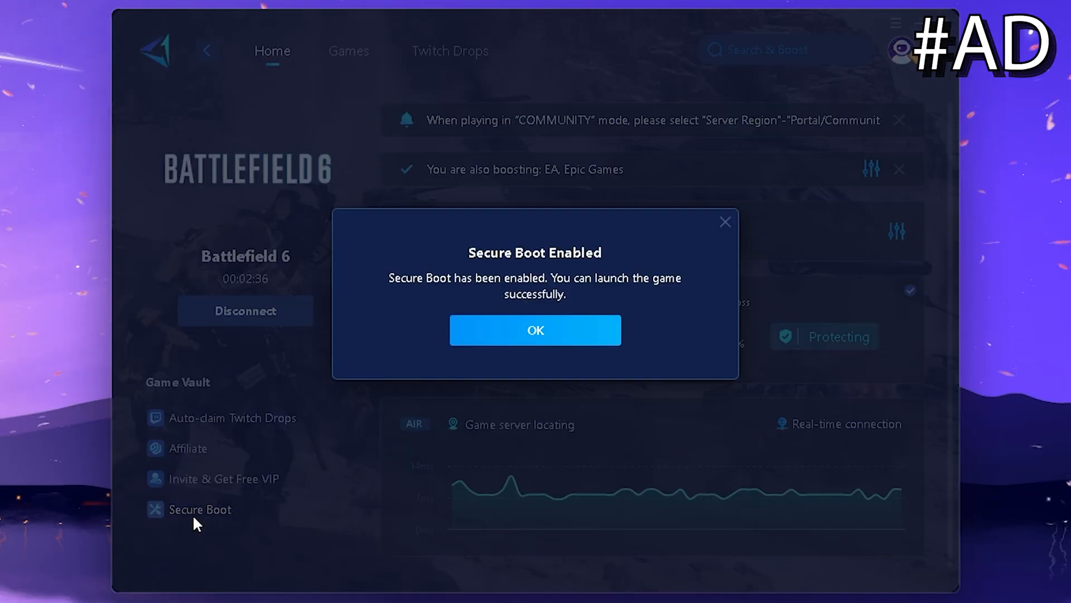
{"action": "mouse_move", "coordinate": [437, 294]}
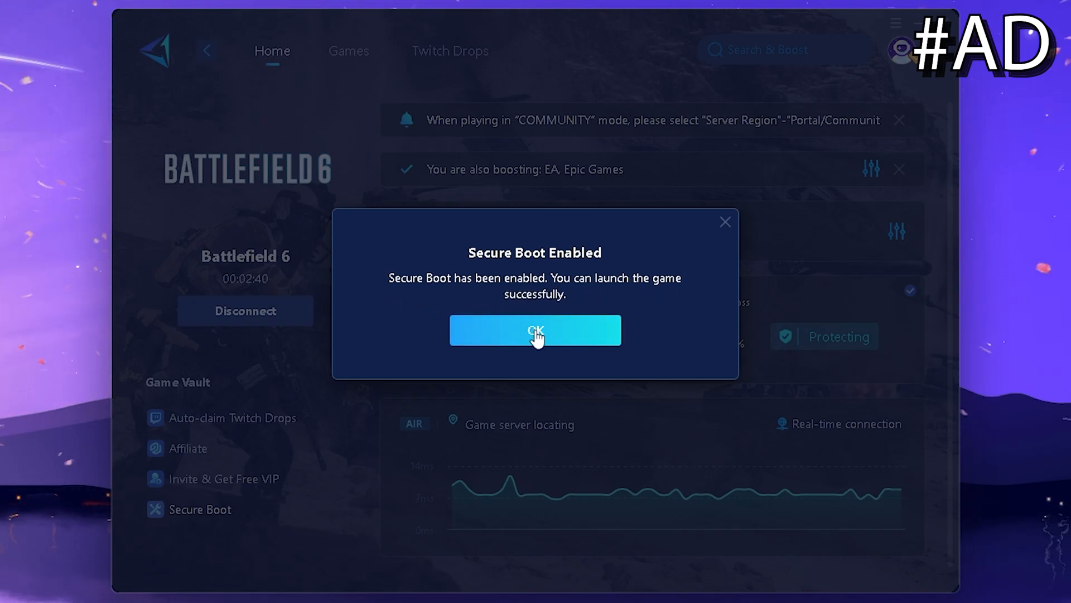
{"action": "left_click", "coordinate": [534, 330]}
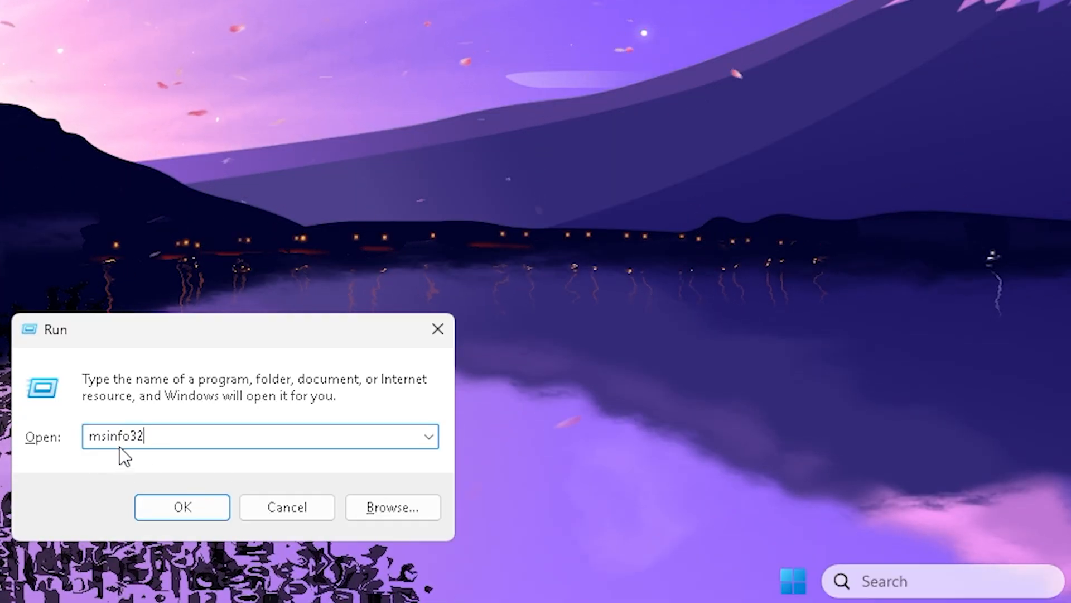
Step: Launch msinfo32 and mark the System Model row showing Z790 GAMING X AX
{"action": "left_click", "coordinate": [182, 507]}
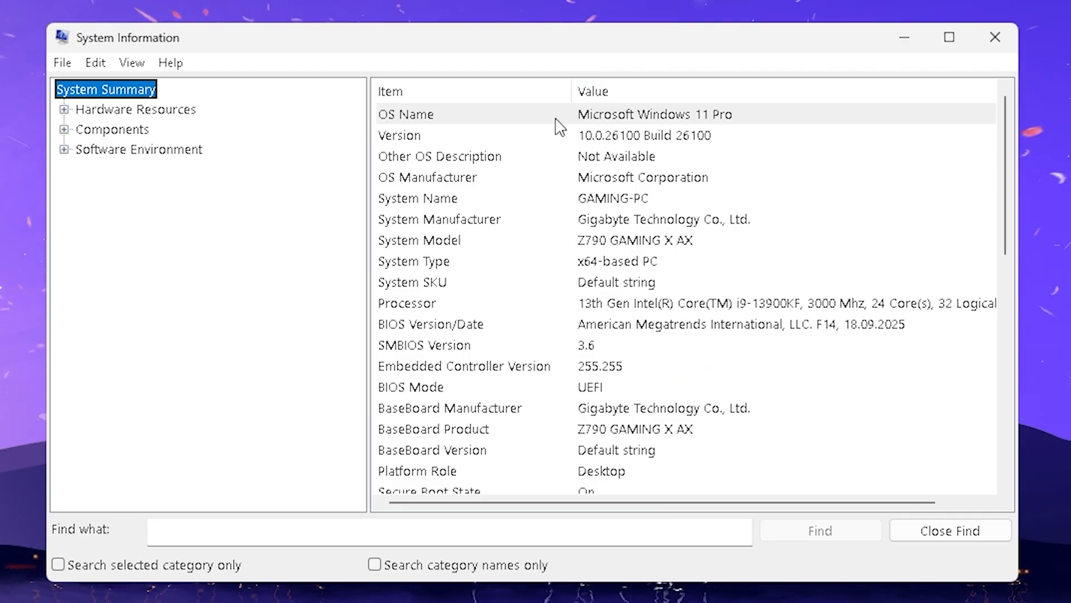
{"action": "mouse_move", "coordinate": [438, 248]}
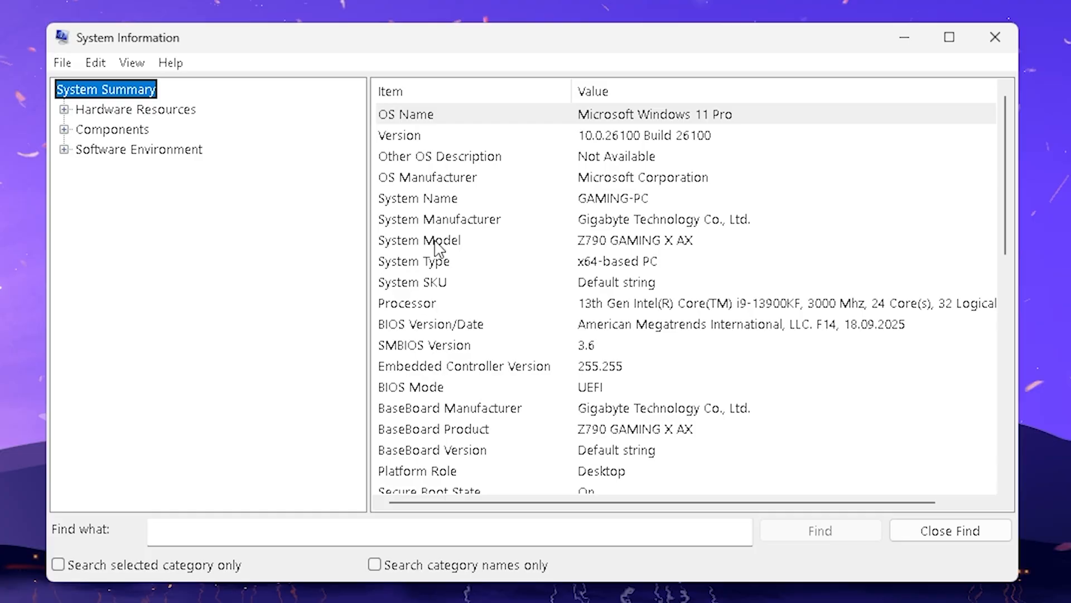
{"action": "left_click", "coordinate": [419, 240]}
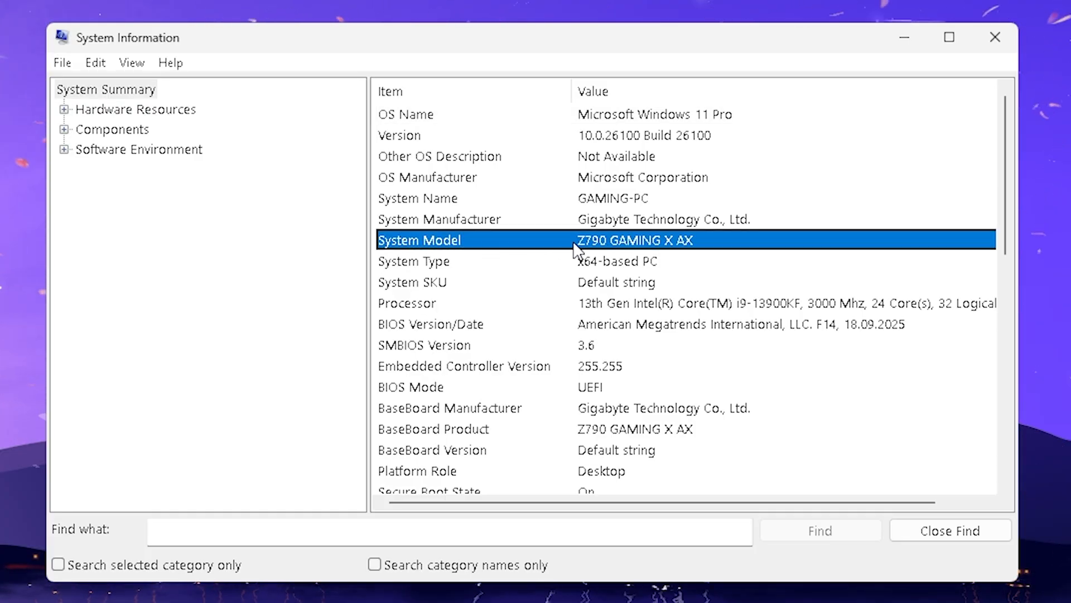
{"action": "mouse_move", "coordinate": [601, 251]}
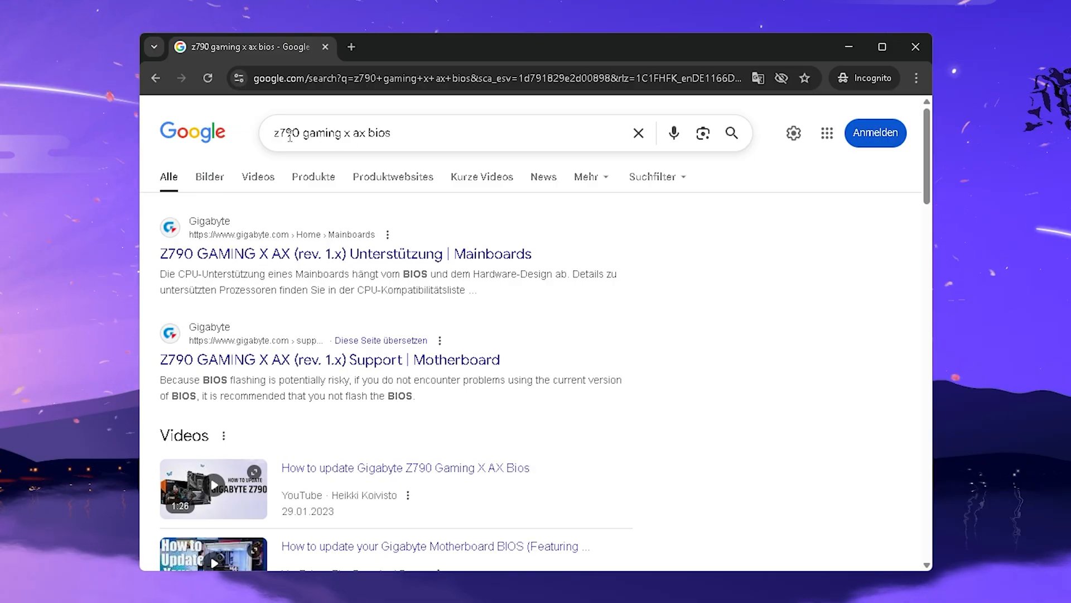
Step: Reach the Gigabyte Z790 GAMING X AX support page and download the F14 BIOS release
{"action": "double_click", "coordinate": [380, 133]}
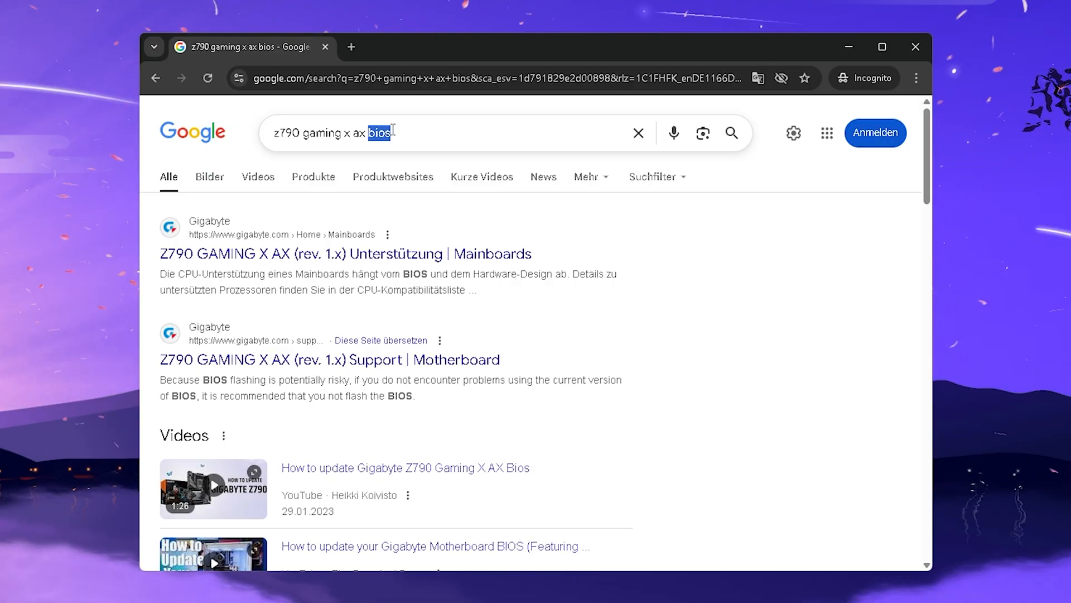
{"action": "left_click", "coordinate": [330, 359]}
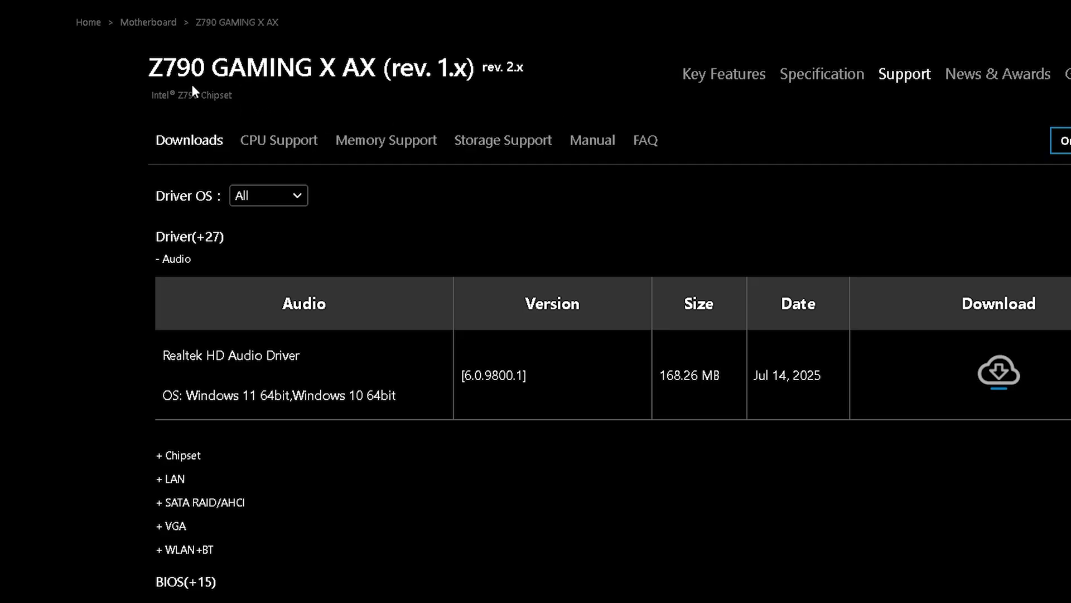
{"action": "mouse_move", "coordinate": [231, 135]}
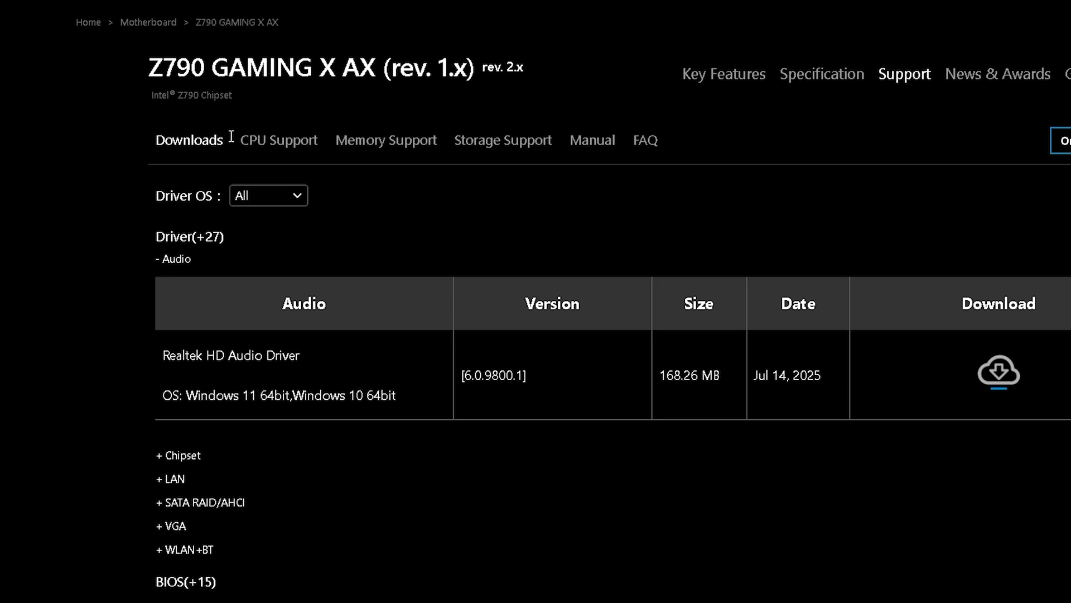
{"action": "scroll", "scroll_direction": "down", "scroll_amount": 3}
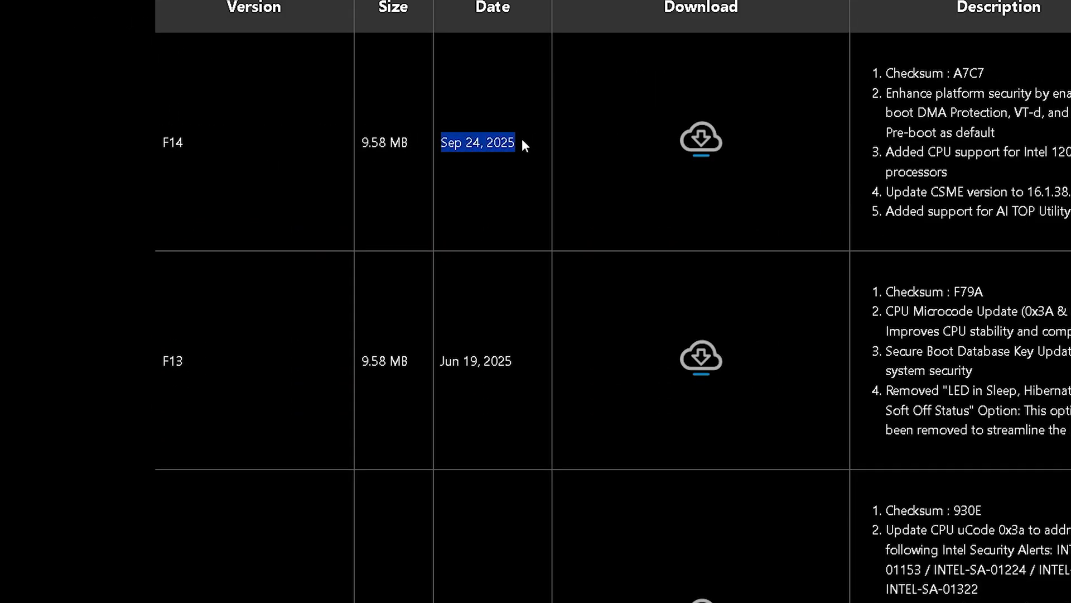
{"action": "left_click", "coordinate": [477, 143]}
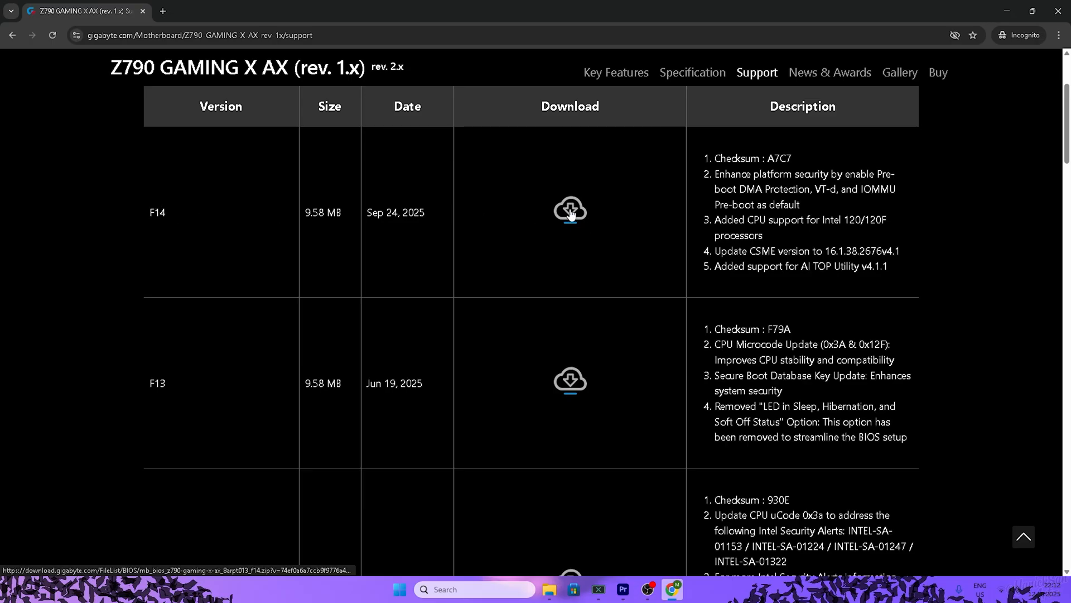
{"action": "left_click", "coordinate": [570, 209]}
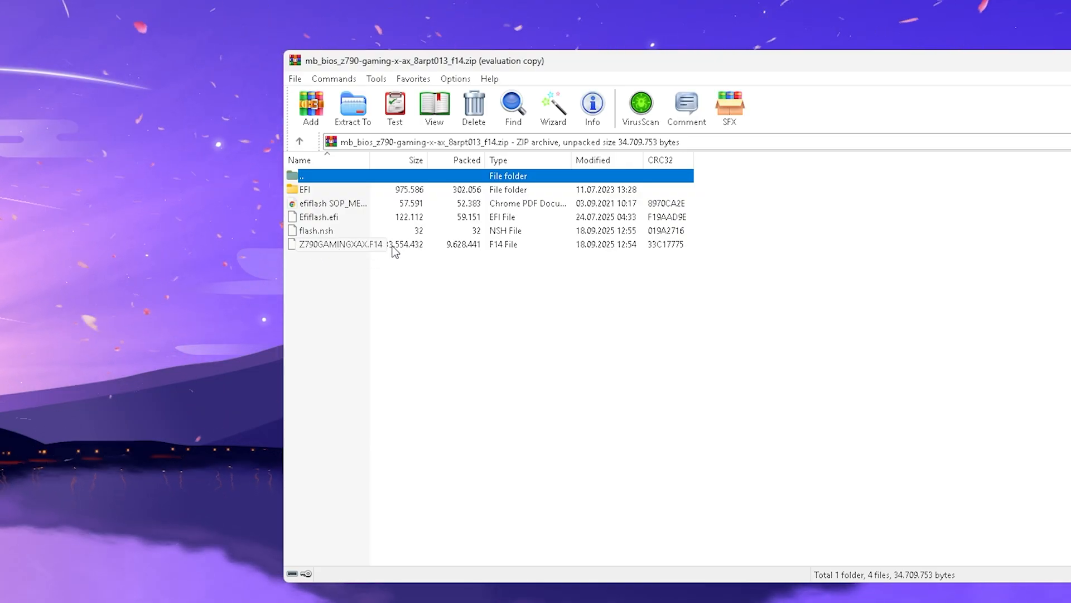
{"action": "mouse_move", "coordinate": [317, 253]}
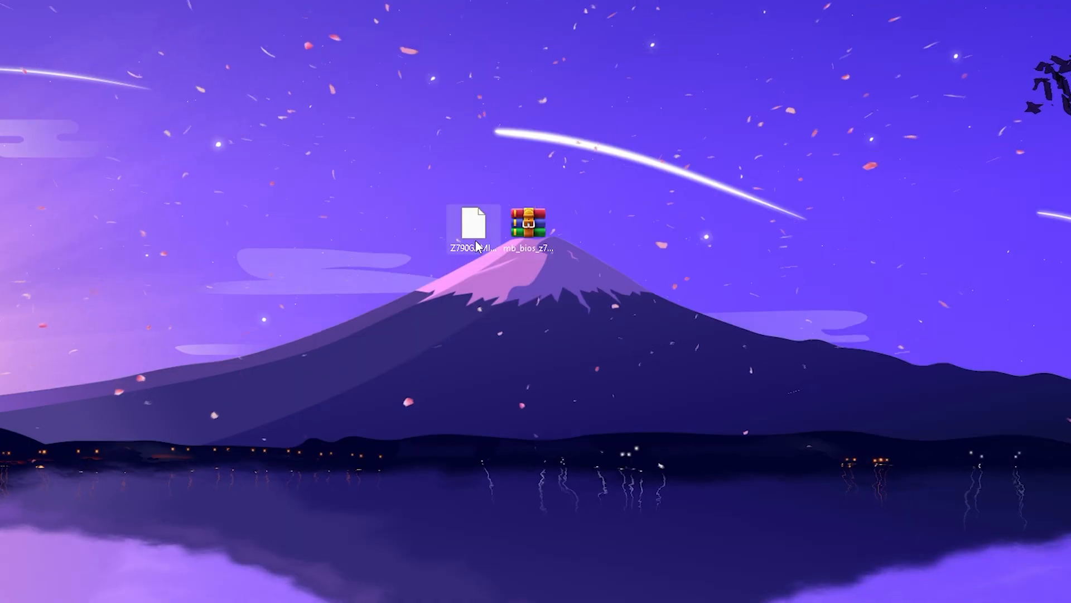
Step: Extract Z790GAMINGXAX.F14 to the desktop and browse to the H: USB drive
{"action": "left_click", "coordinate": [473, 224]}
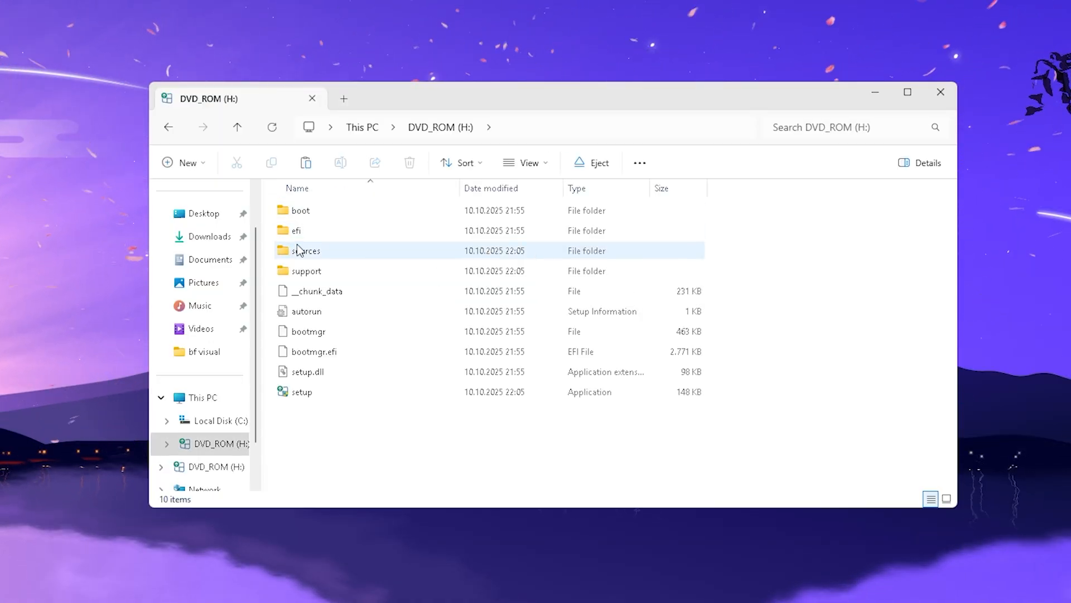
{"action": "left_click", "coordinate": [308, 311]}
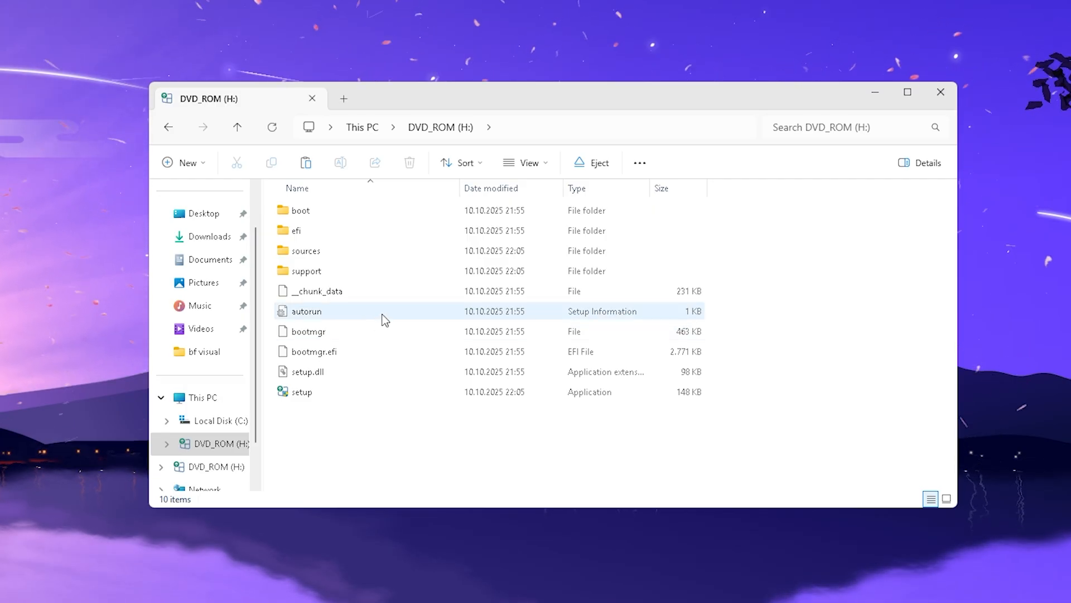
{"action": "left_click", "coordinate": [326, 447]}
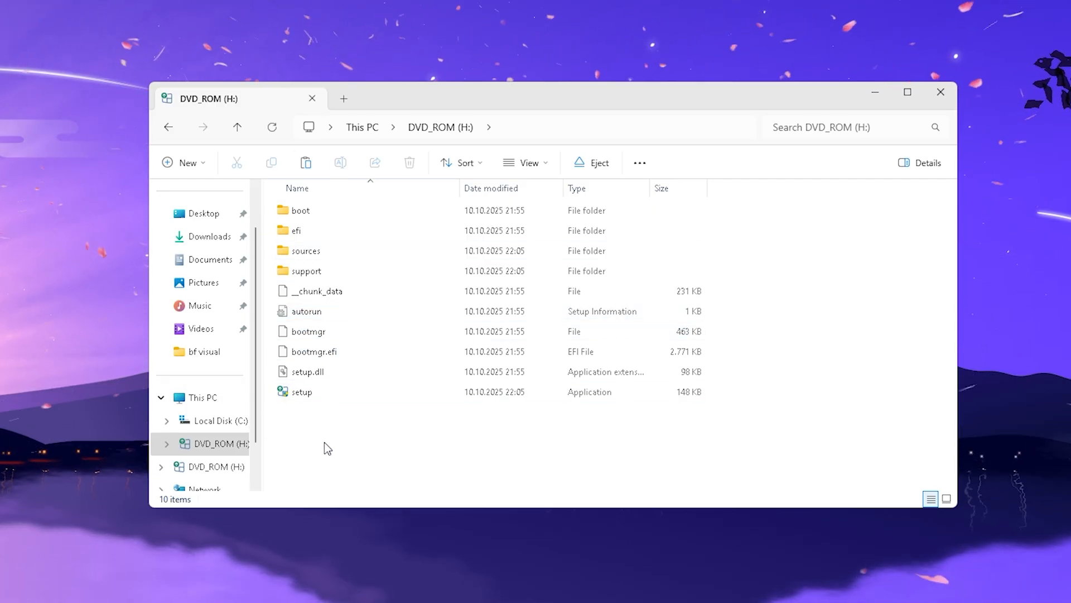
{"action": "mouse_move", "coordinate": [306, 435]}
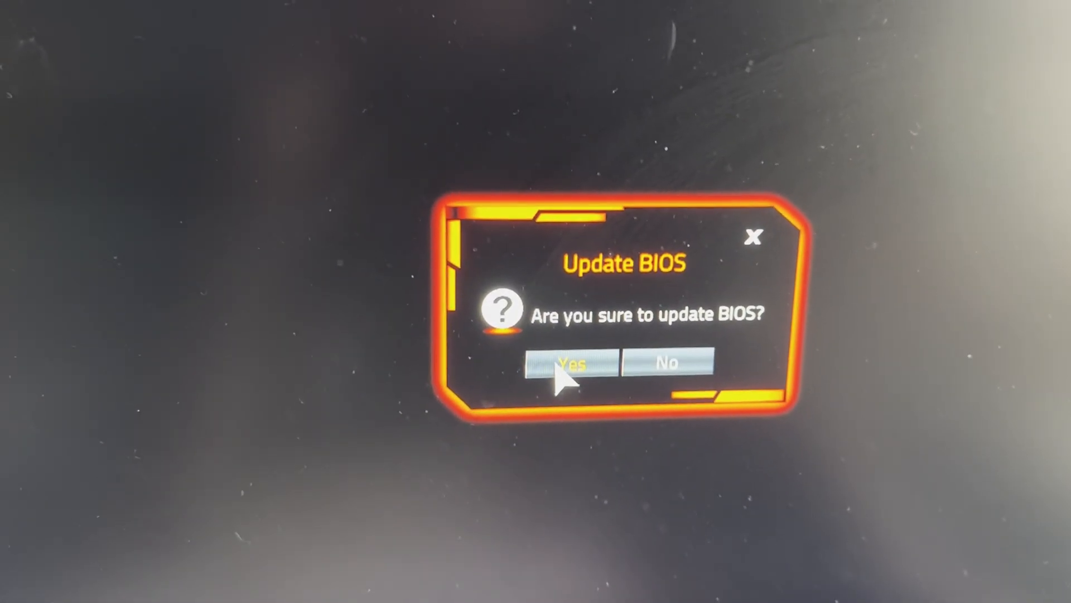
Step: Answer Yes to the Update BIOS prompt and start flashing the new BIOS
{"action": "left_click", "coordinate": [571, 363]}
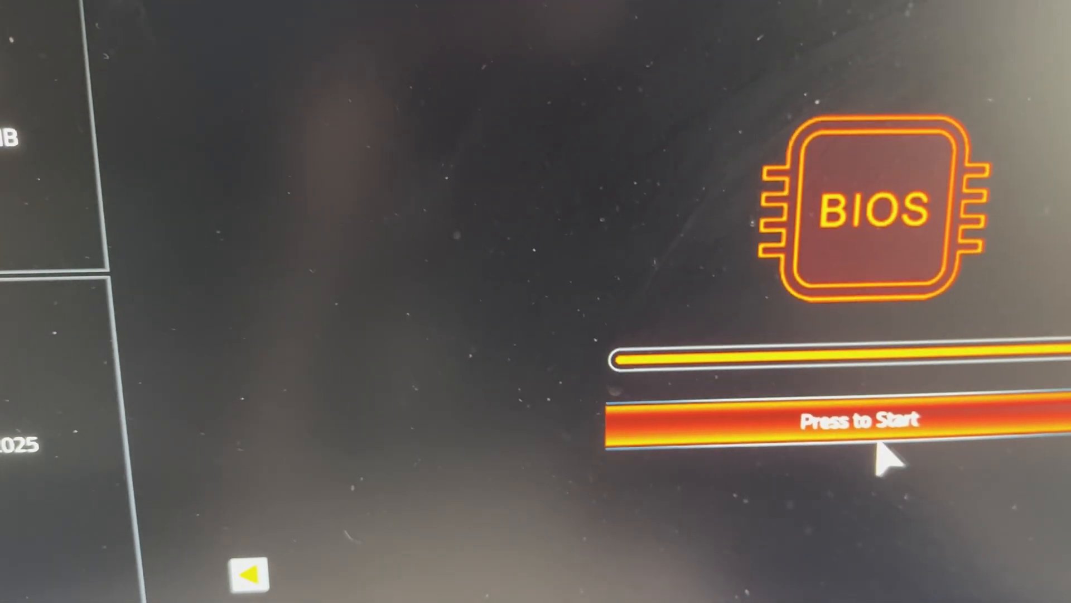
{"action": "left_click", "coordinate": [864, 418]}
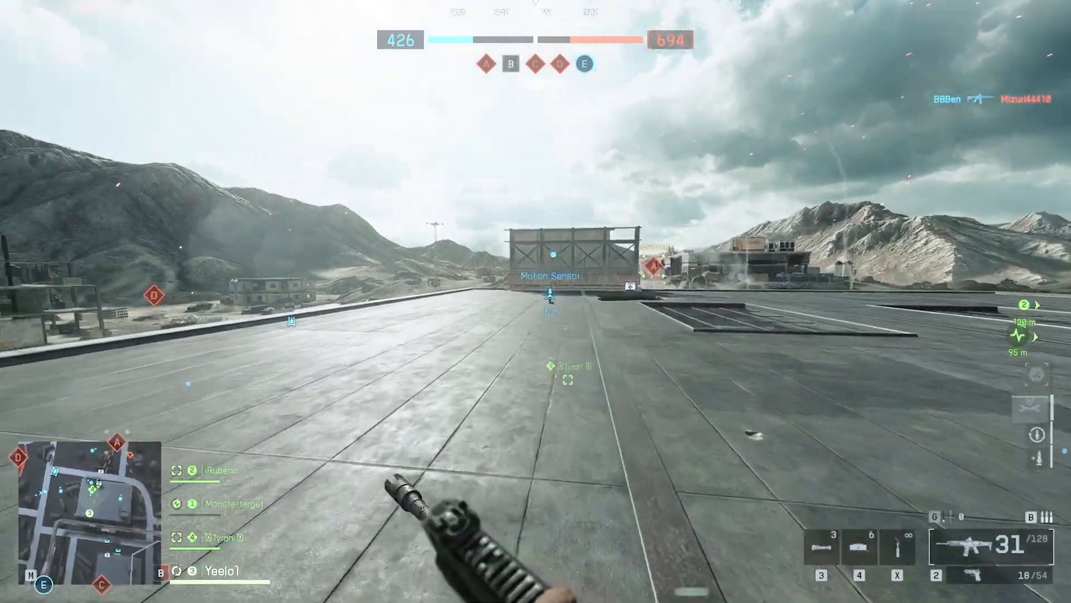